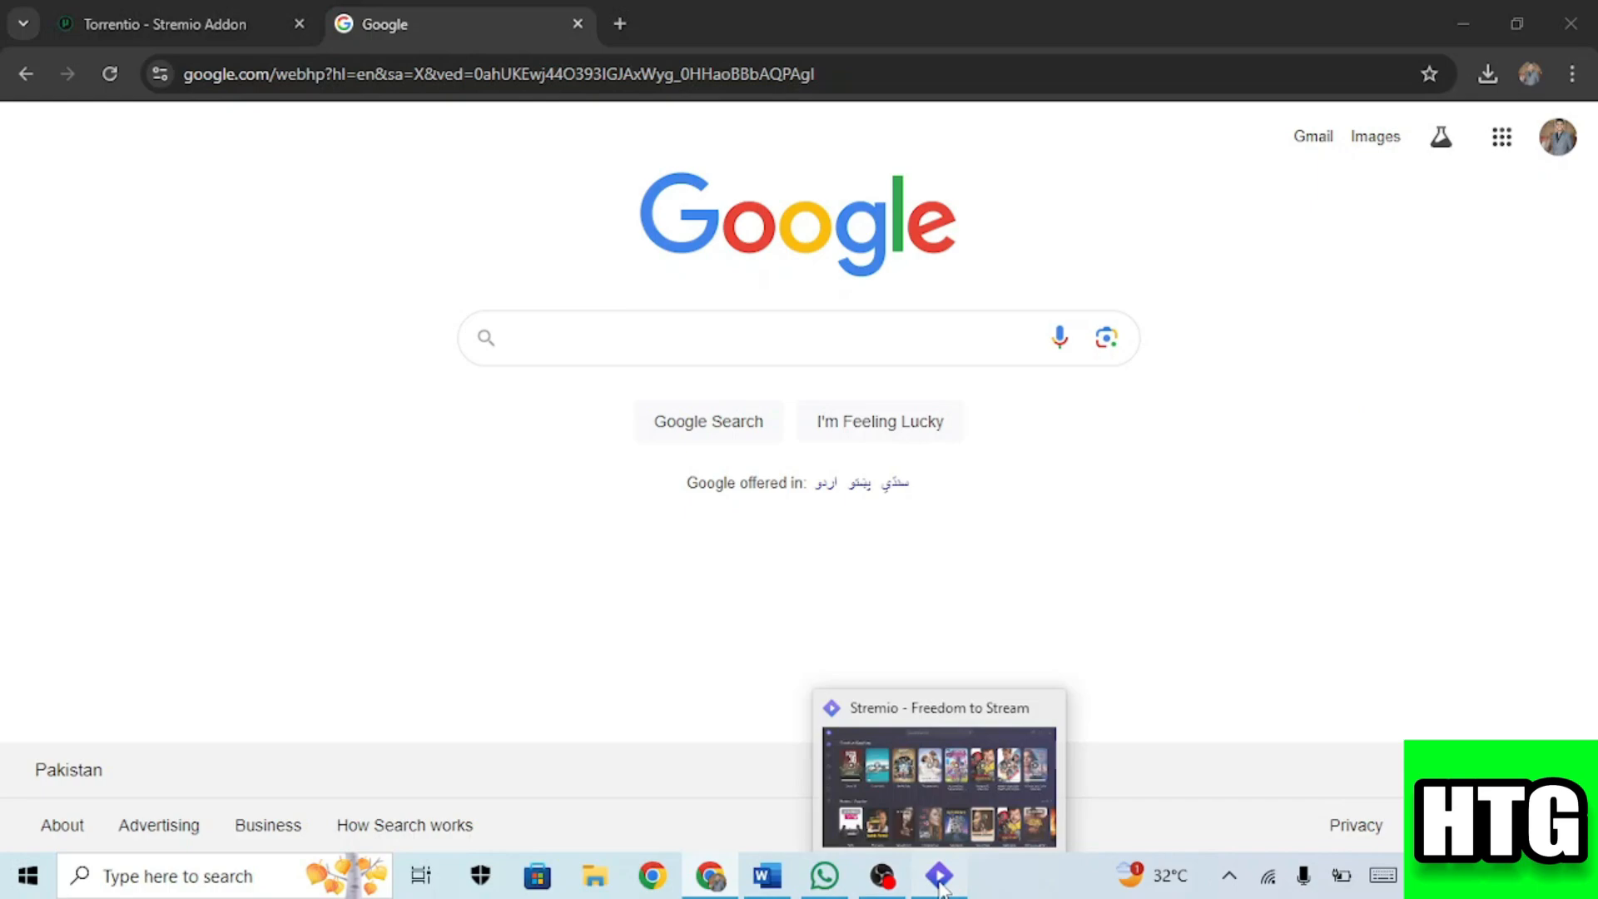
- Switch from Chrome to the Stremio app showing its Continue Watching home screen
left_click(932, 876)
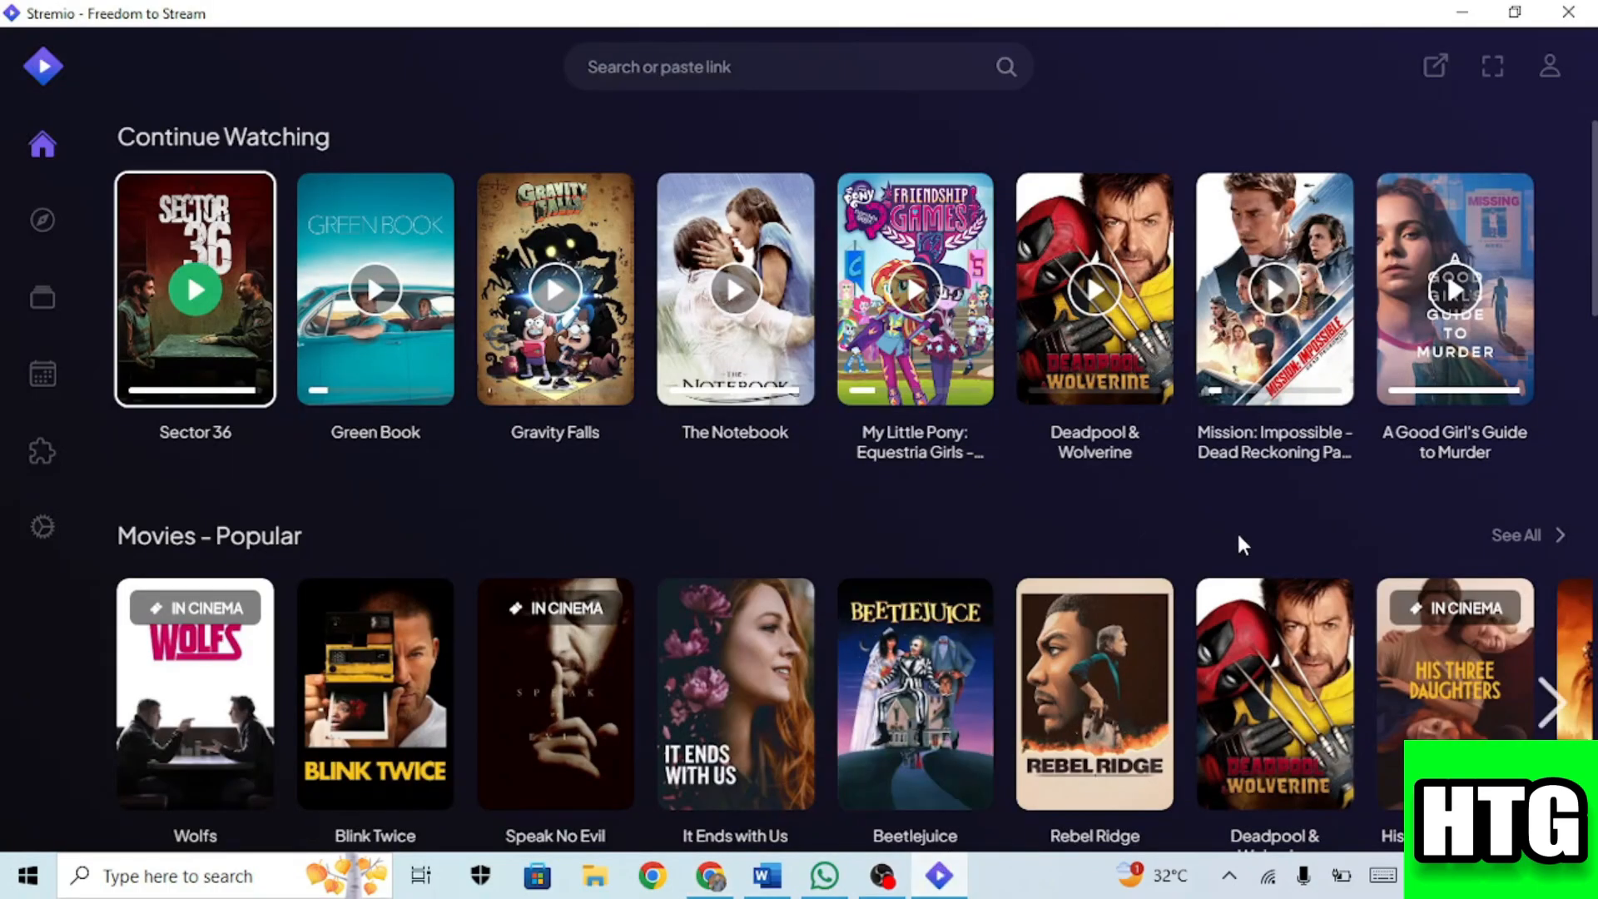
mouse_move(997, 573)
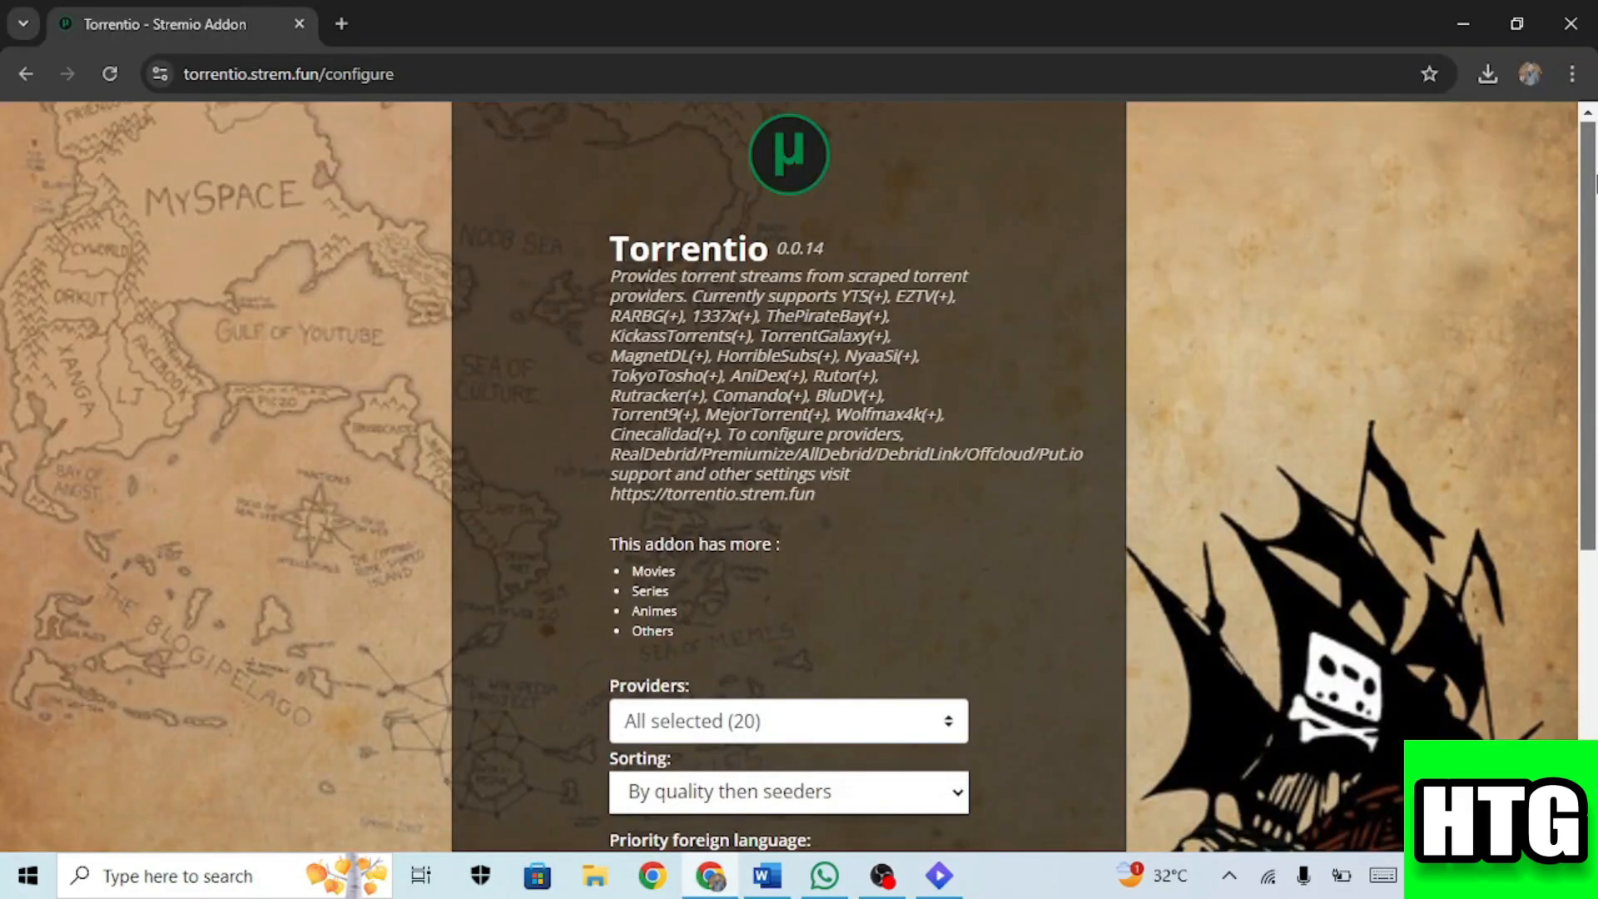
scroll("down", 3)
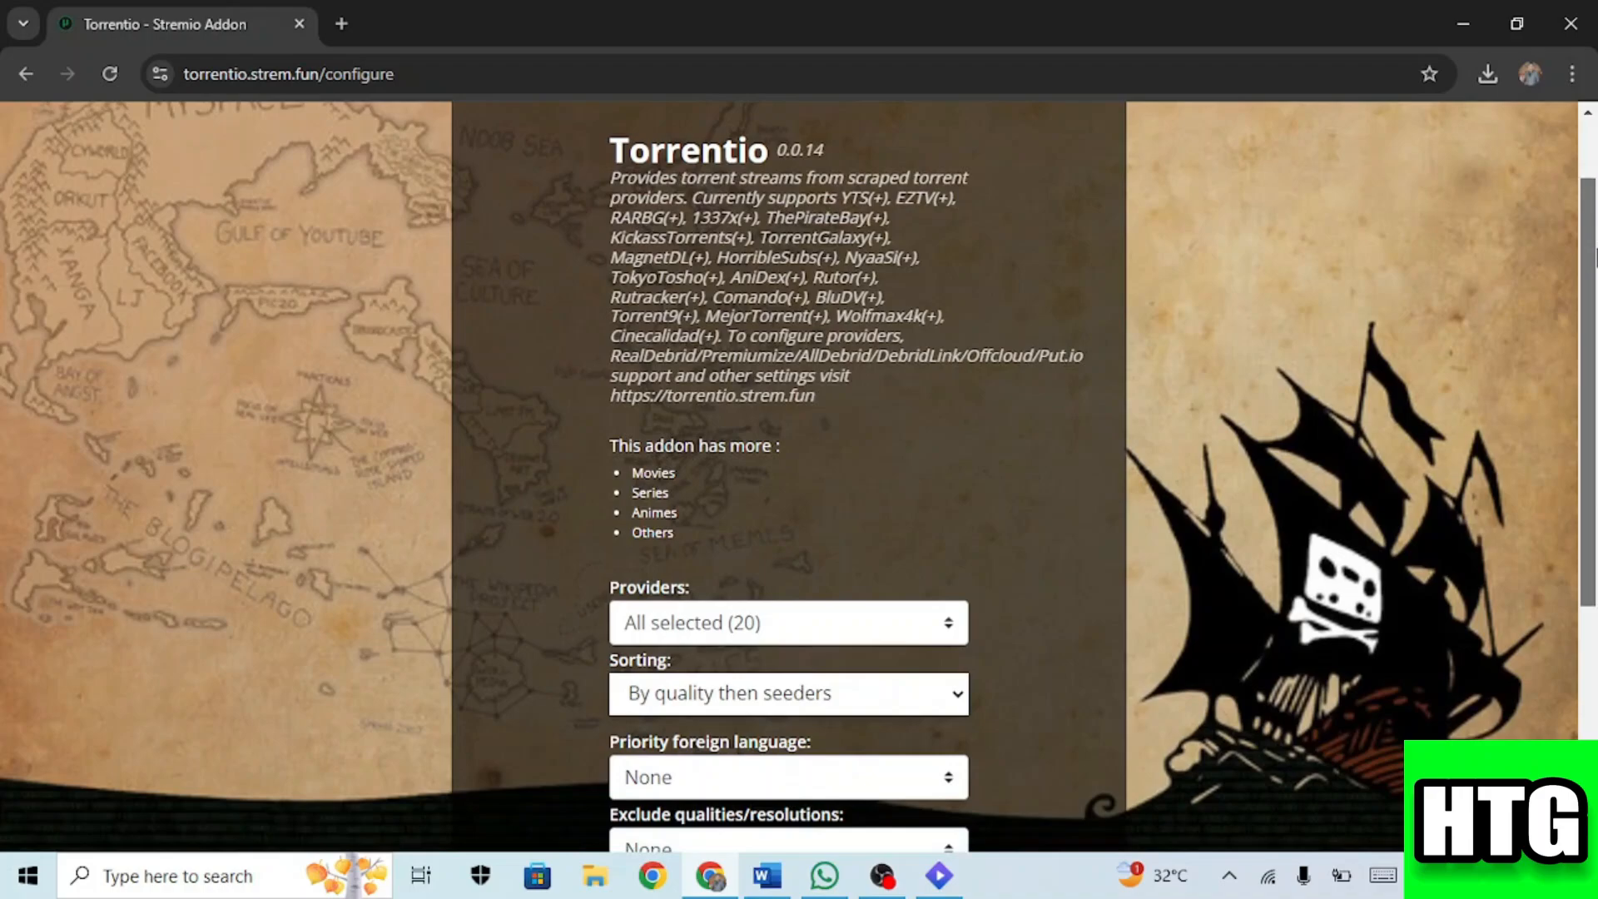
scroll("down", 3)
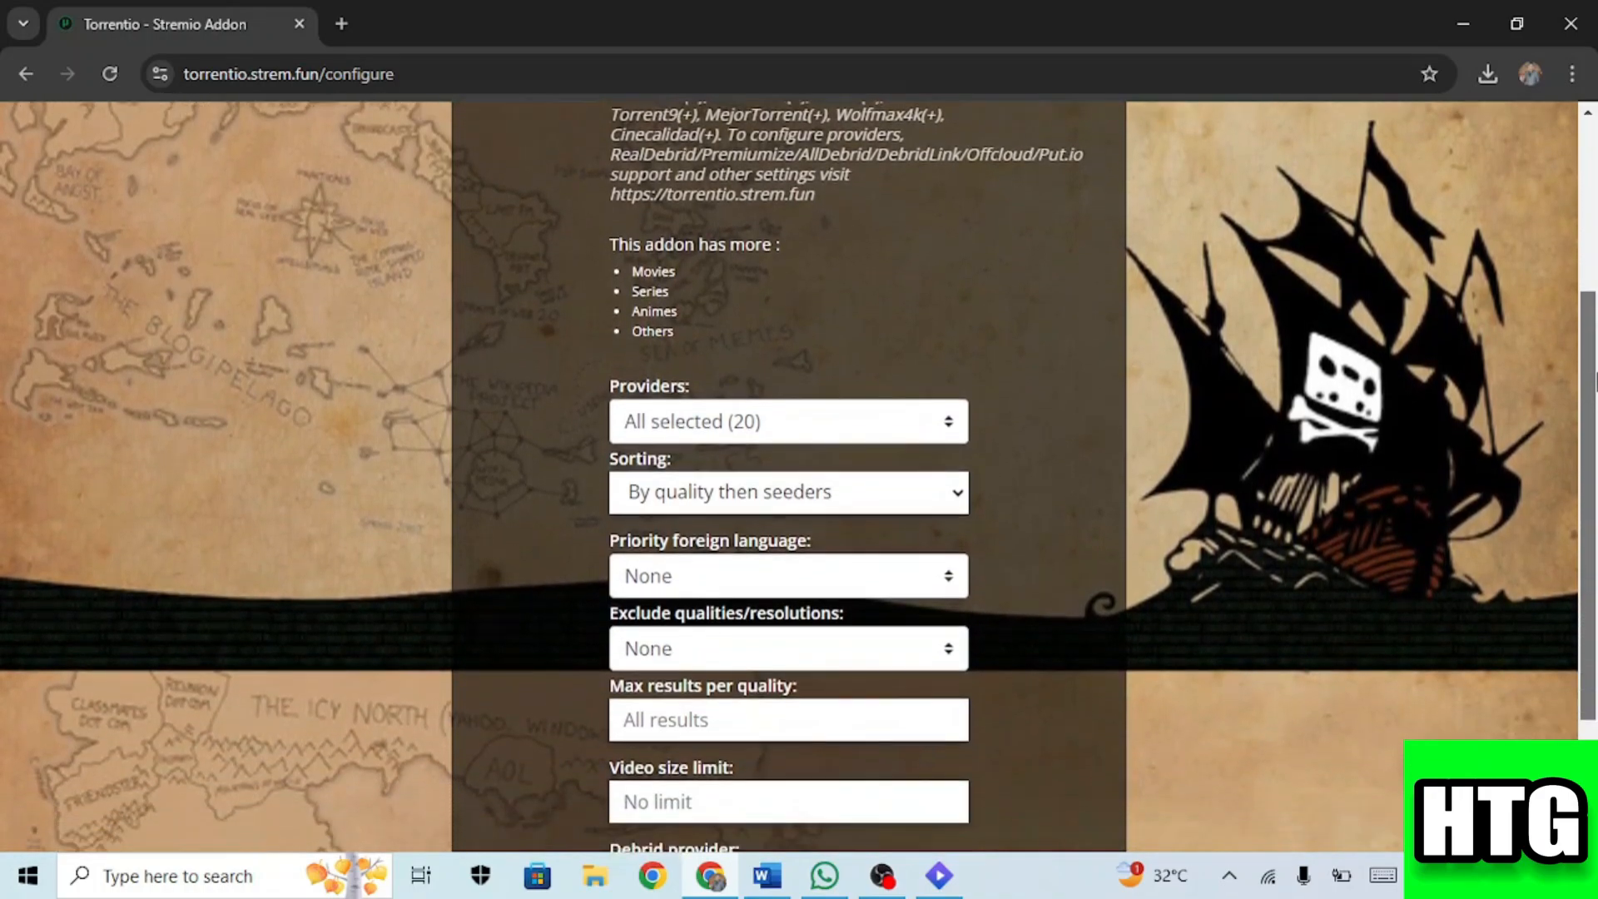
scroll("down", 3)
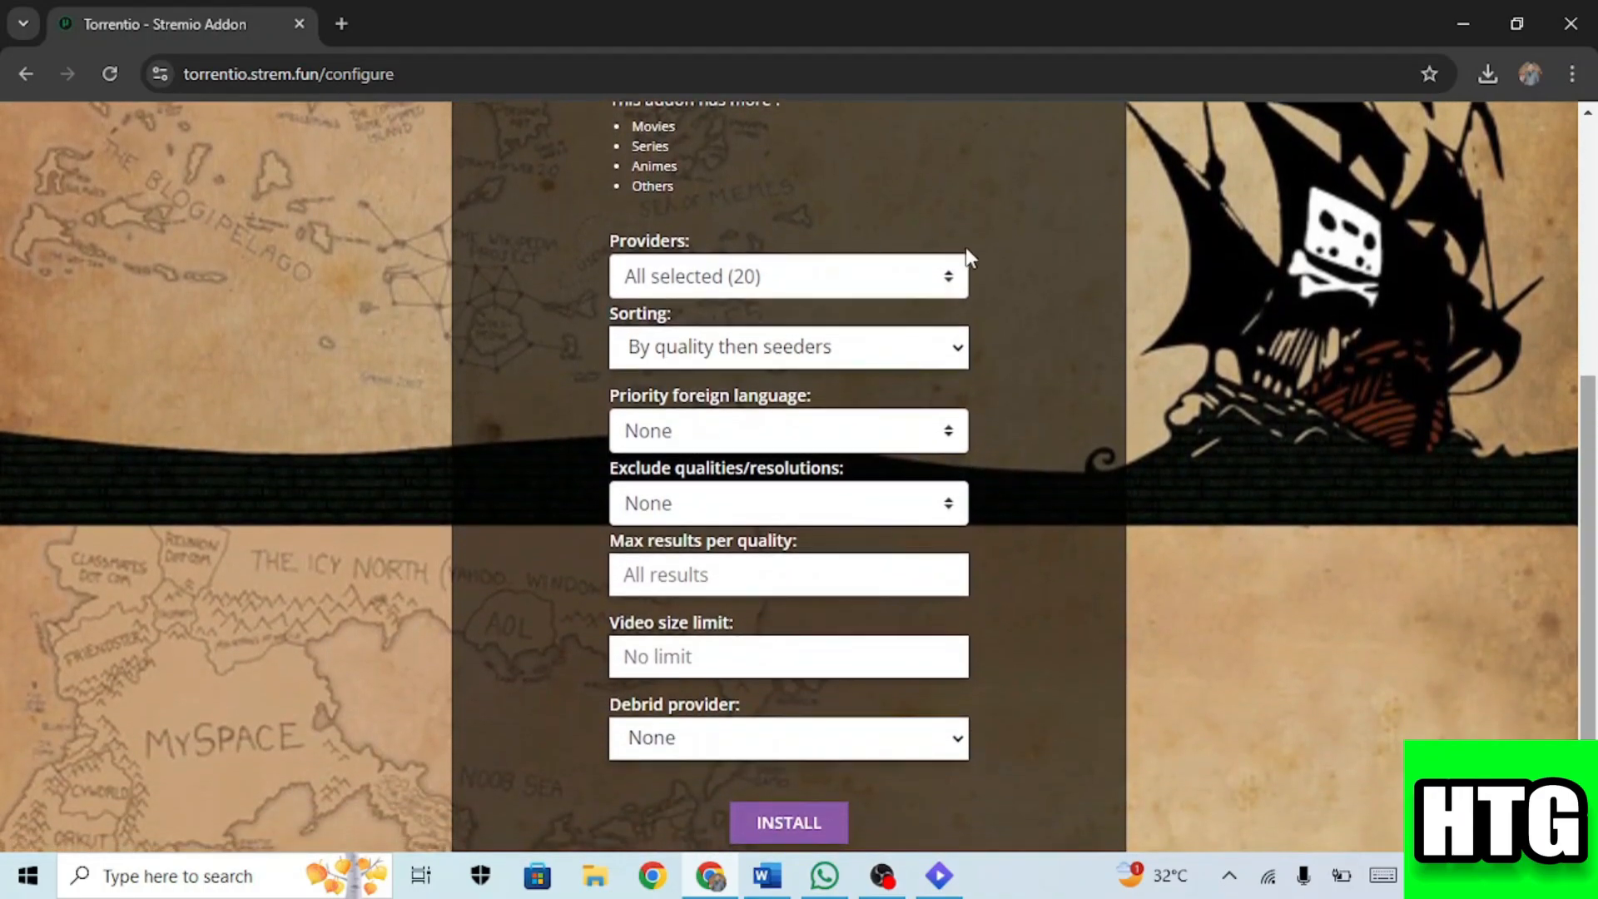
mouse_move(948, 318)
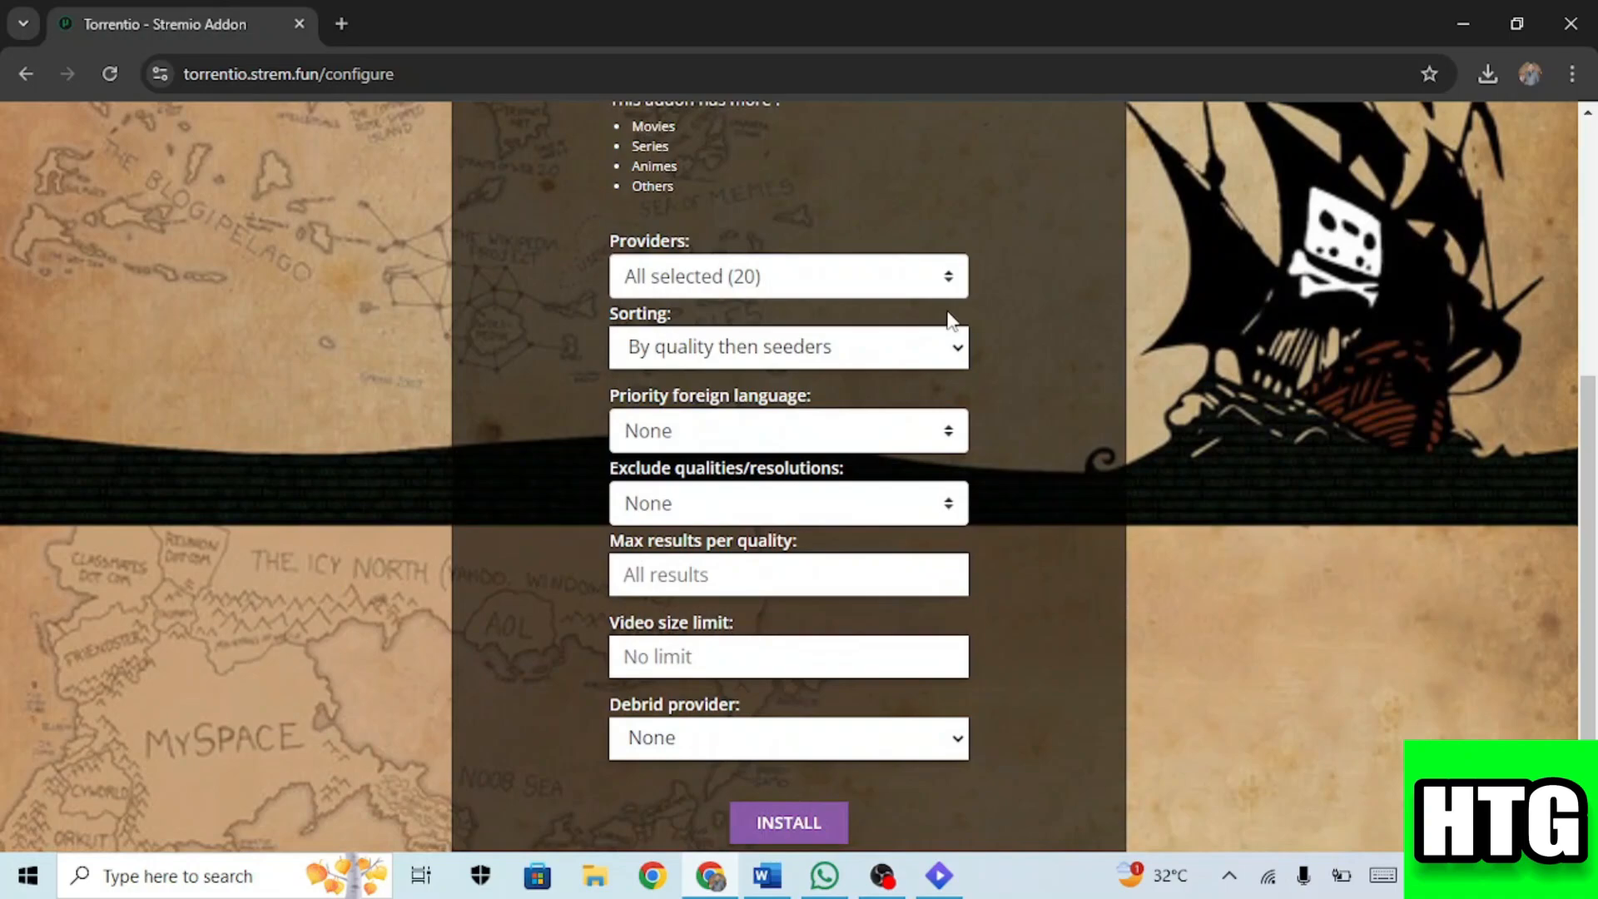
left_click(789, 347)
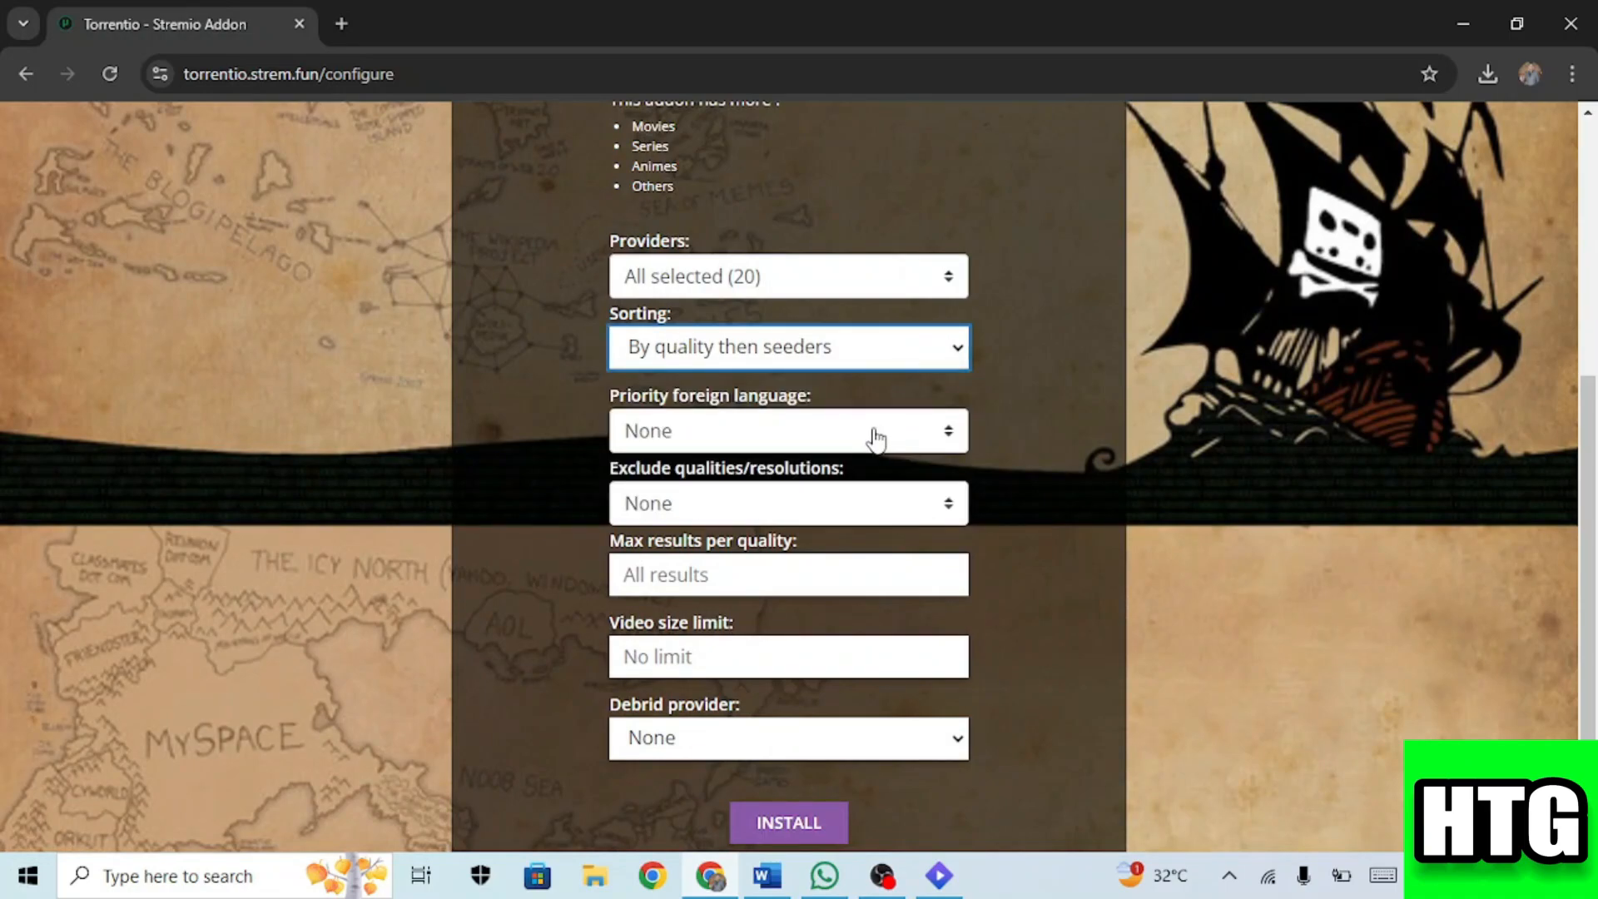
mouse_move(916, 629)
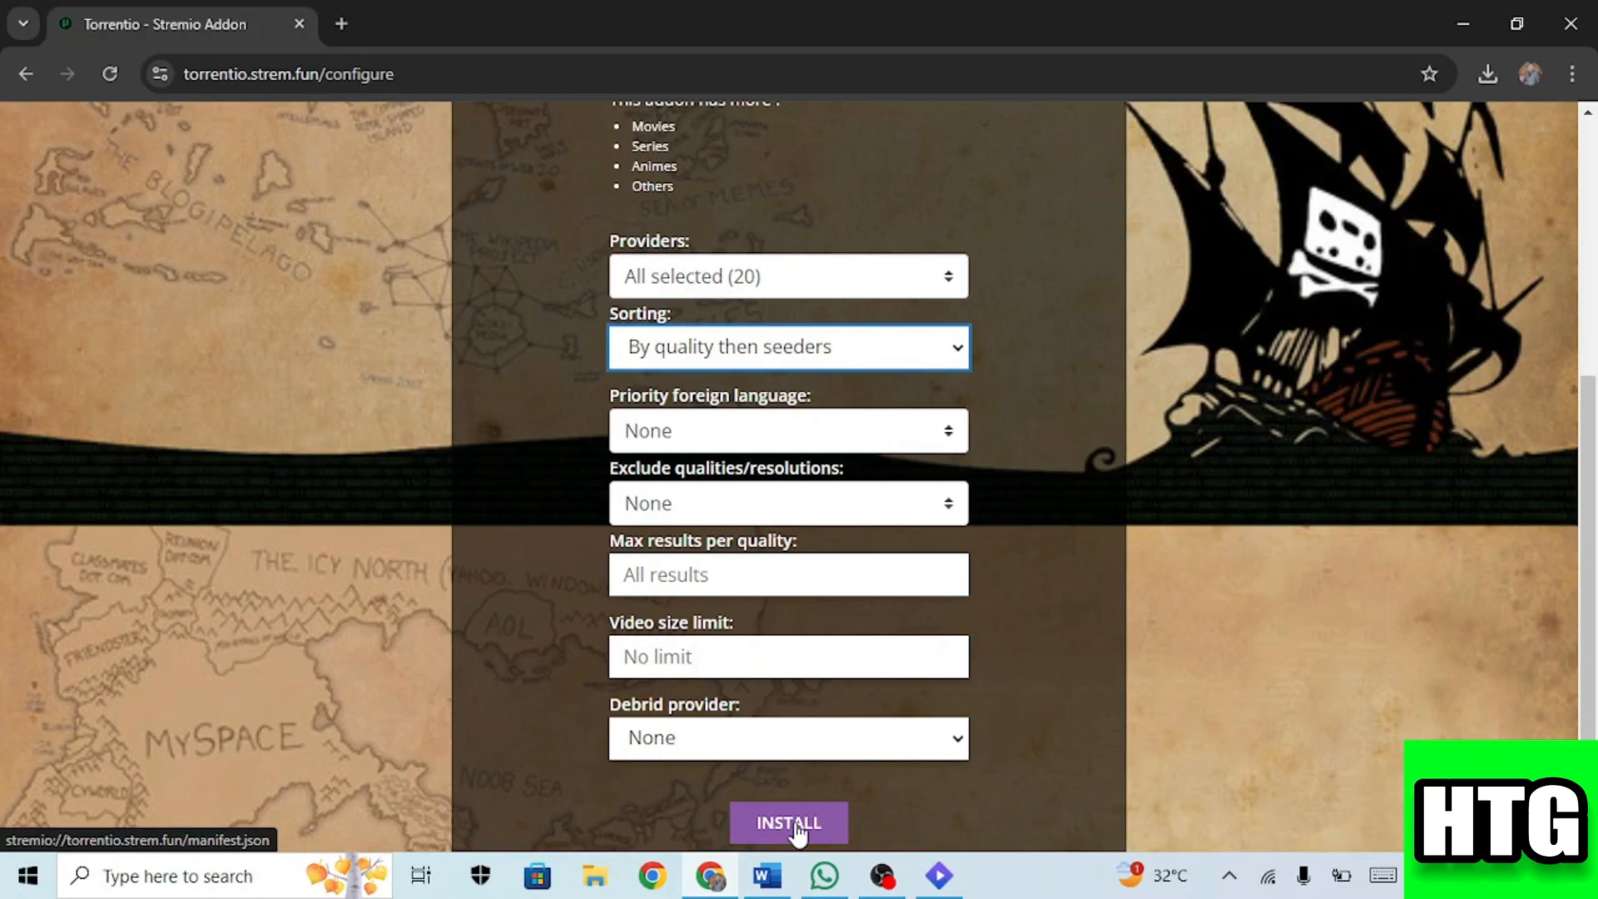
mouse_move(1405, 692)
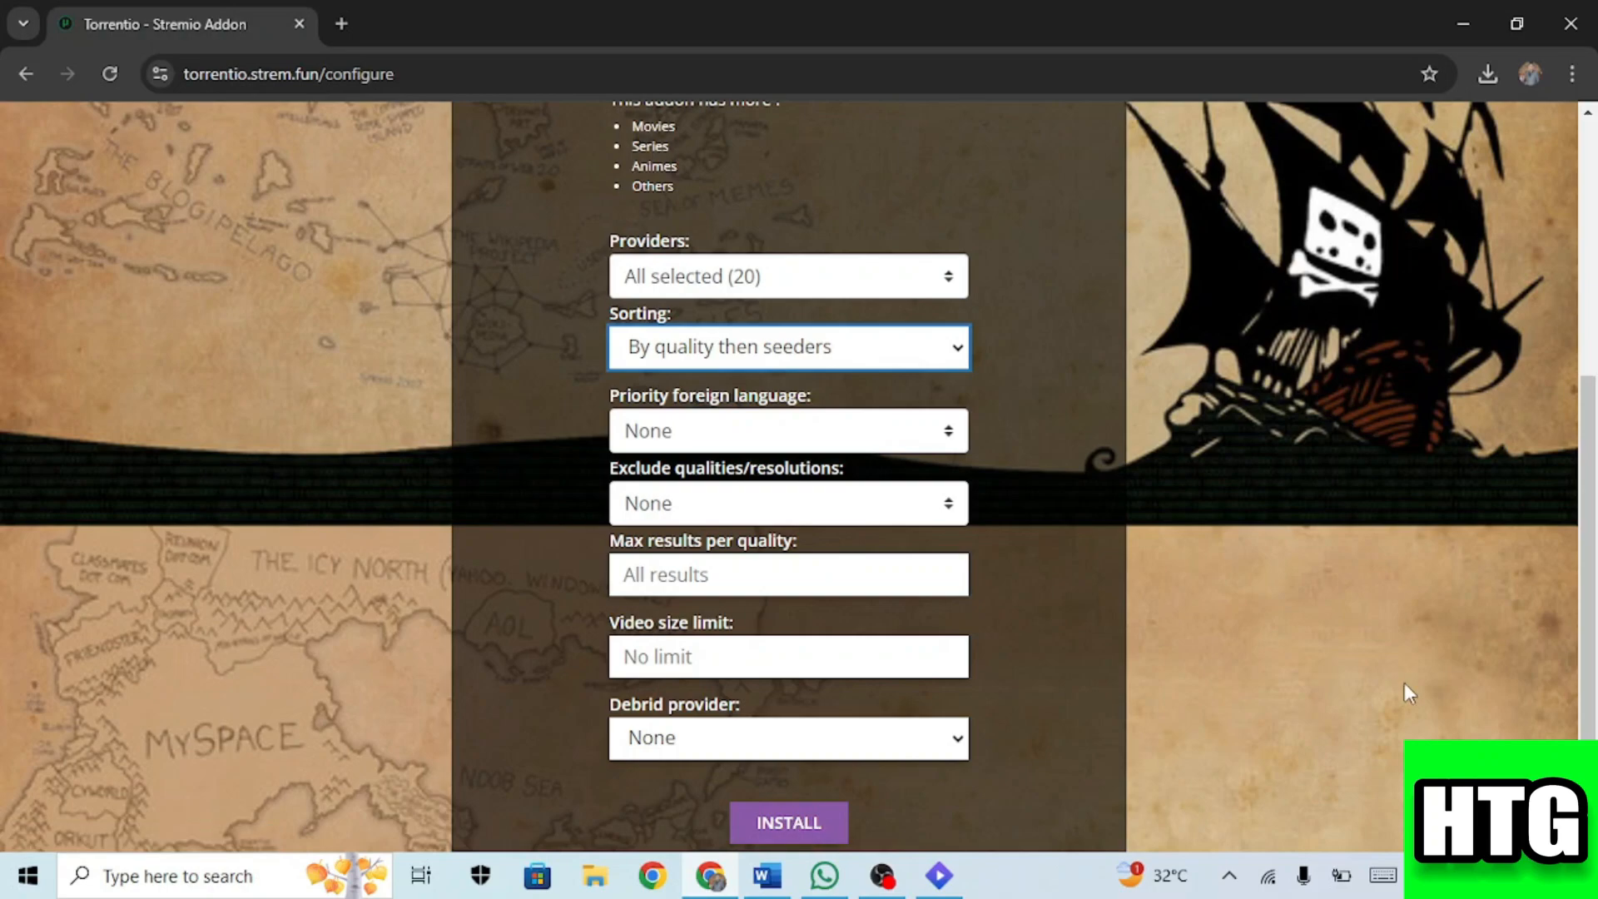
mouse_move(792, 829)
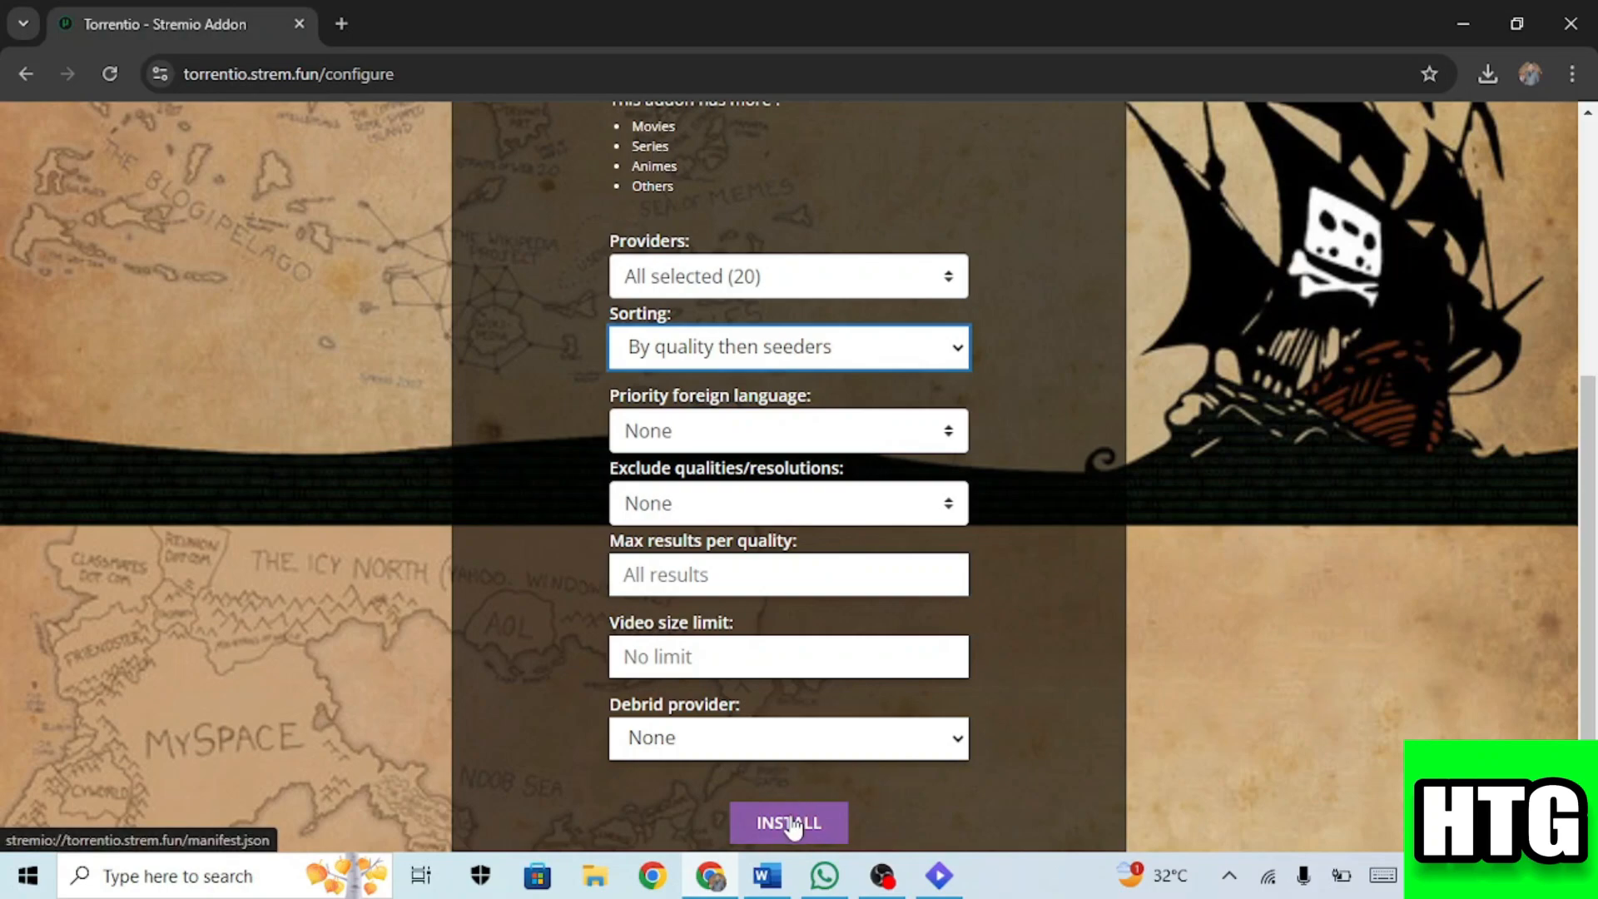
mouse_move(1032, 693)
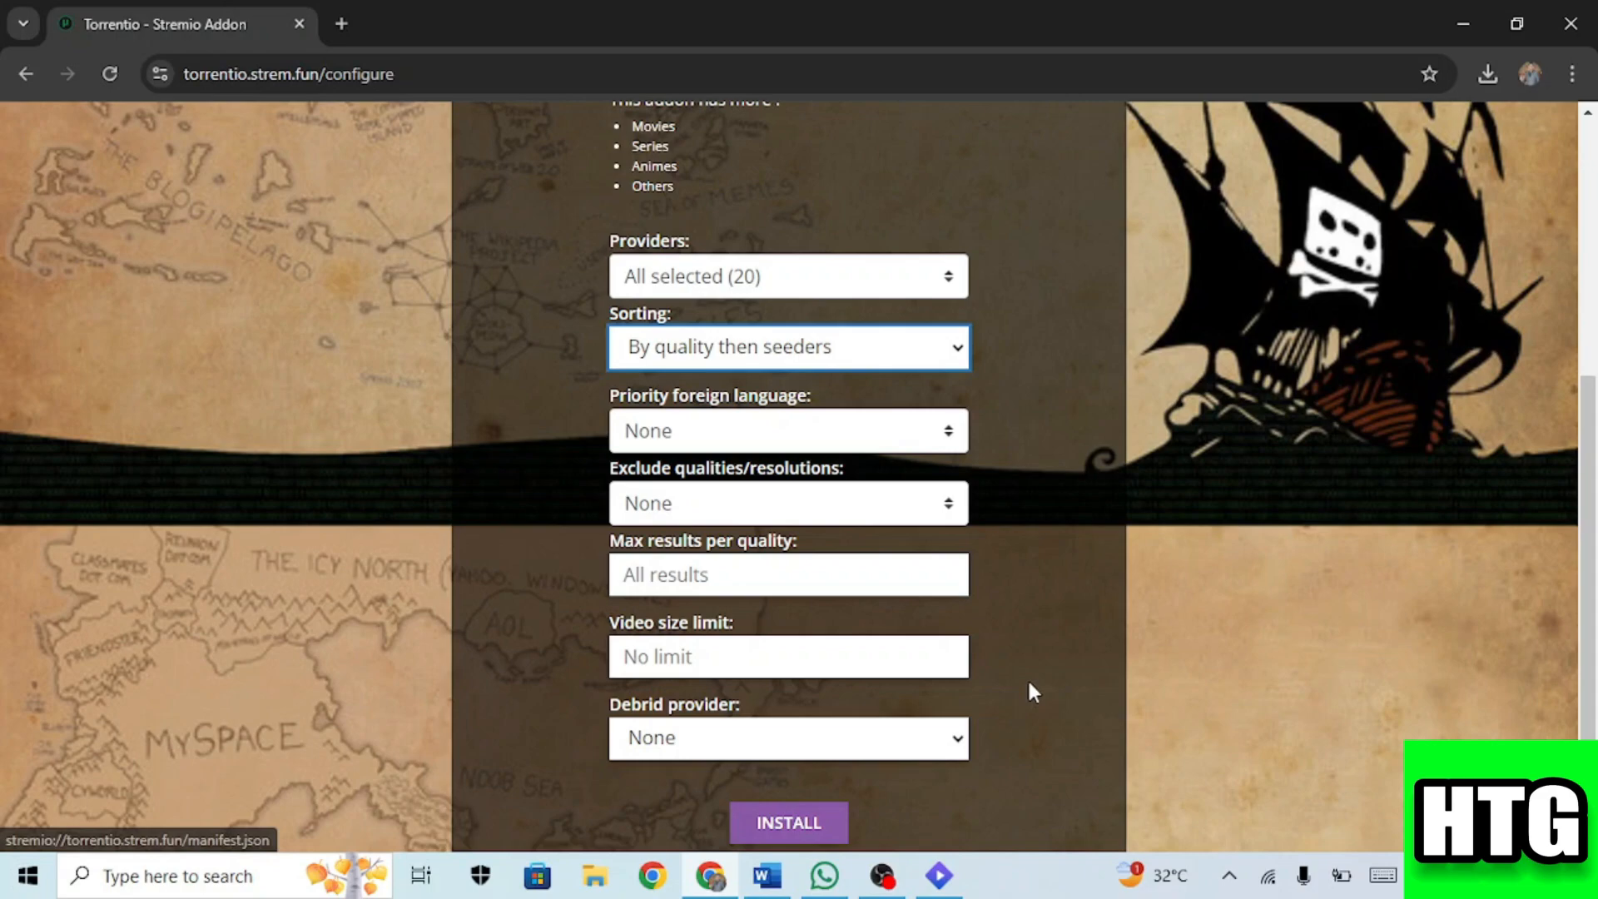
mouse_move(978, 817)
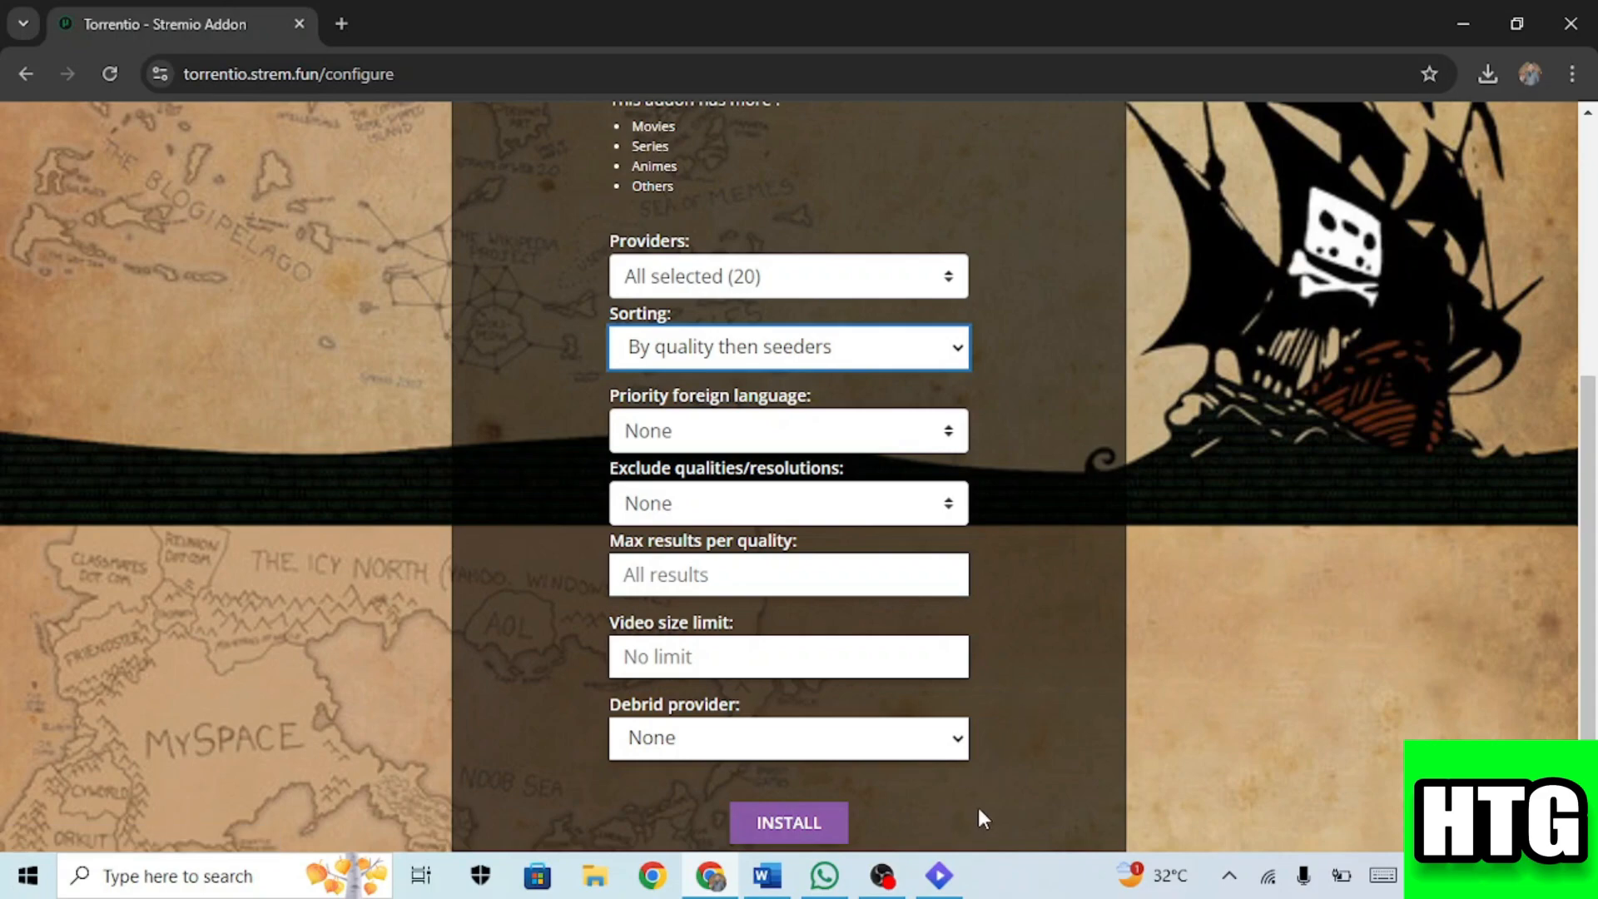
mouse_move(907, 873)
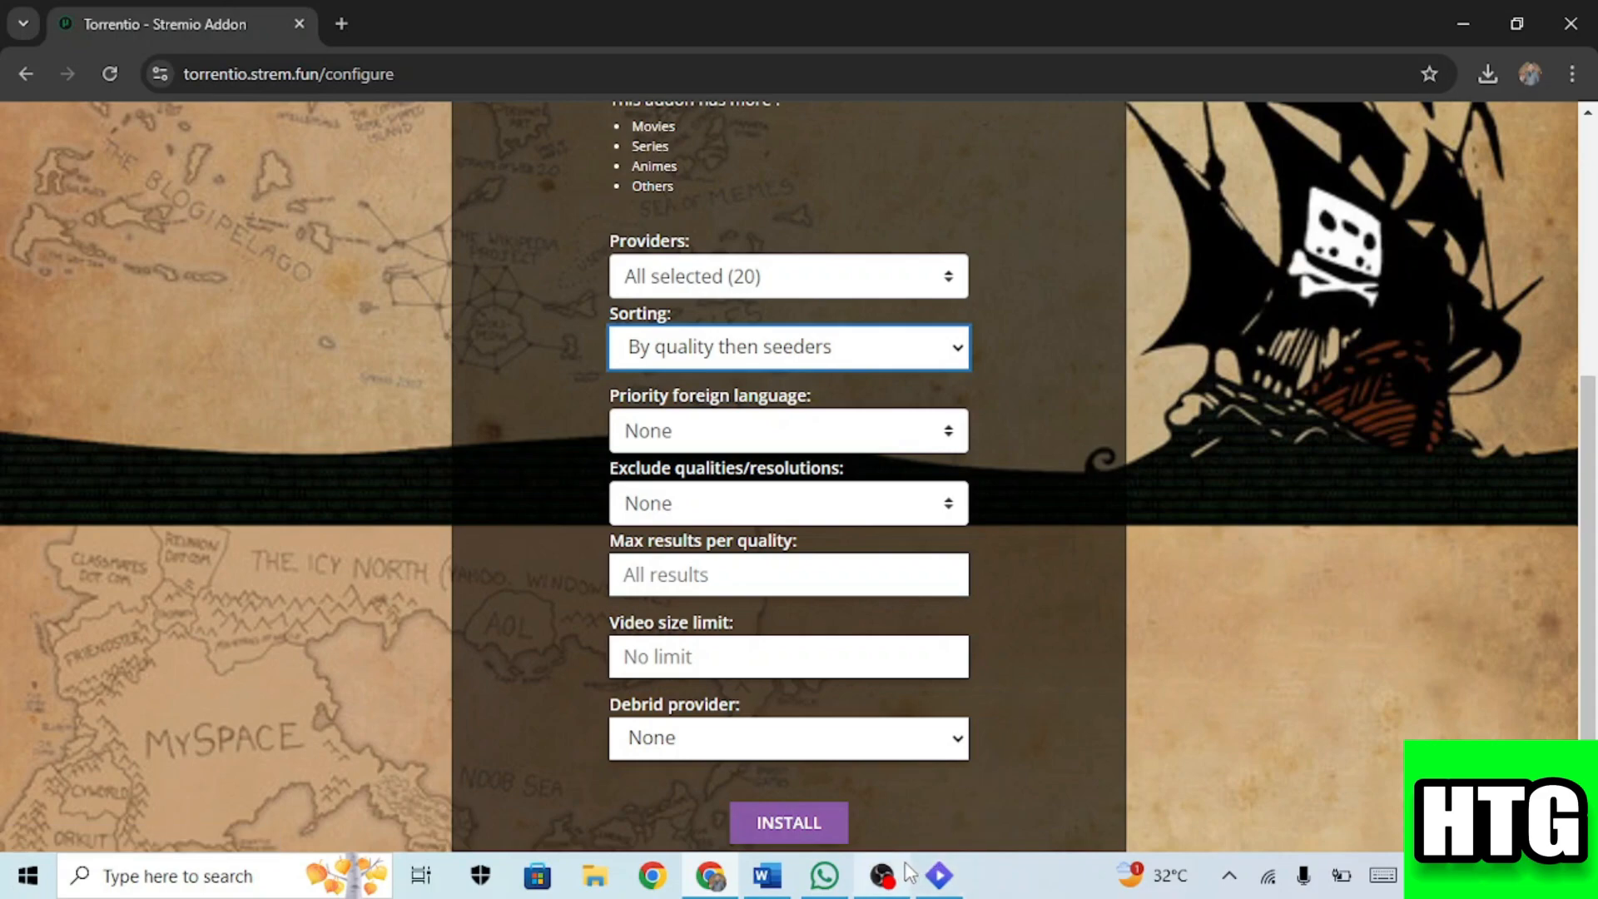
mouse_move(907, 893)
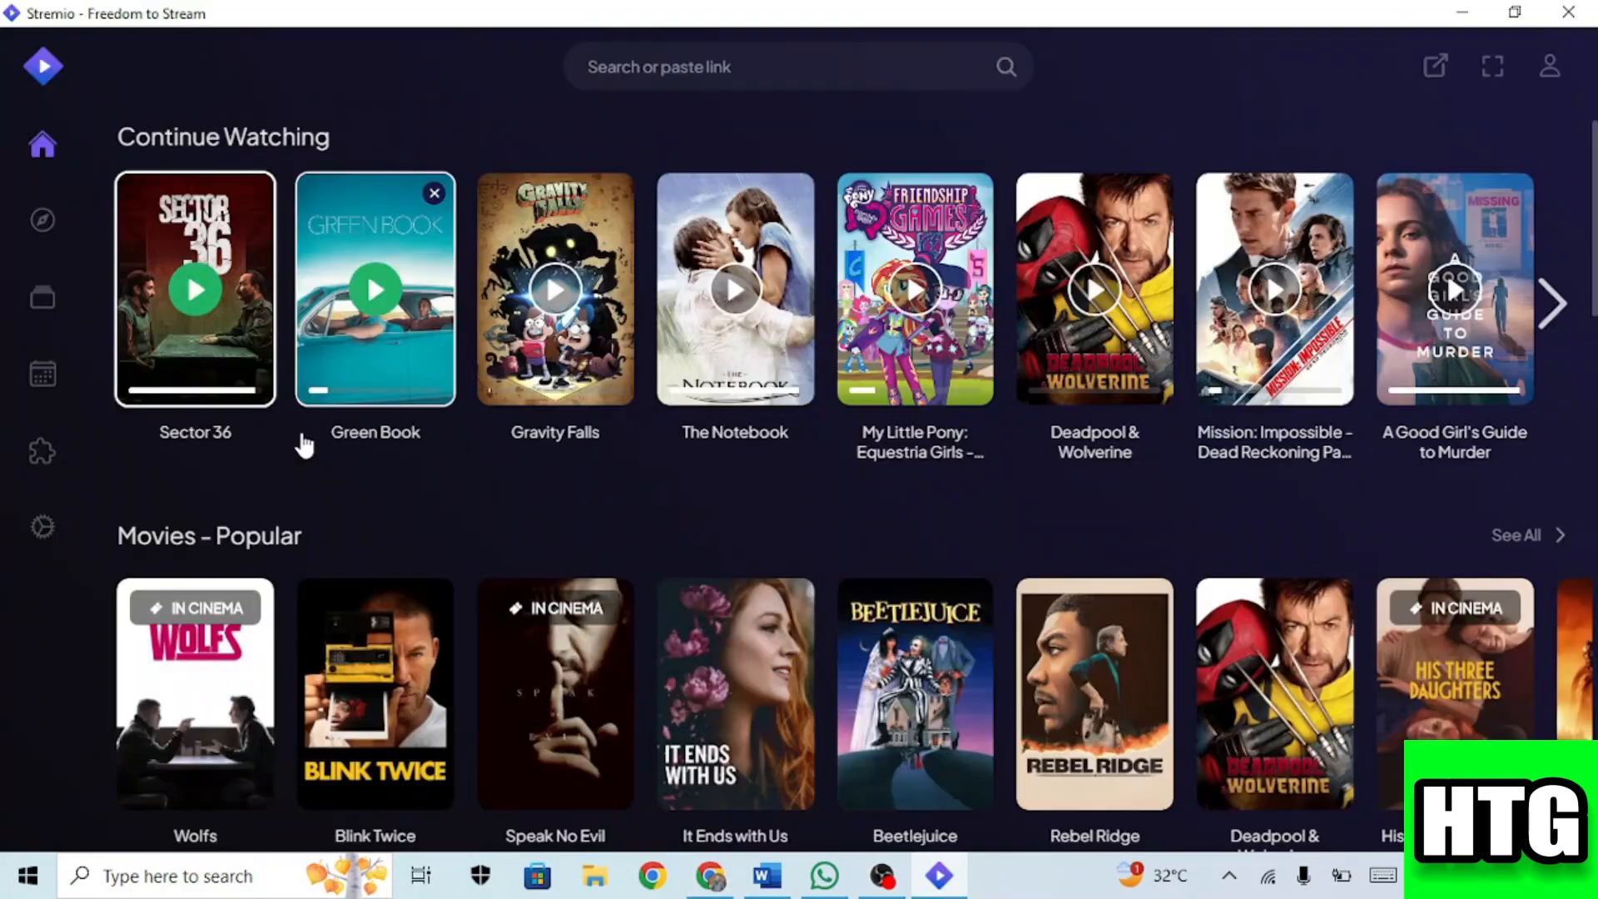
mouse_move(600, 513)
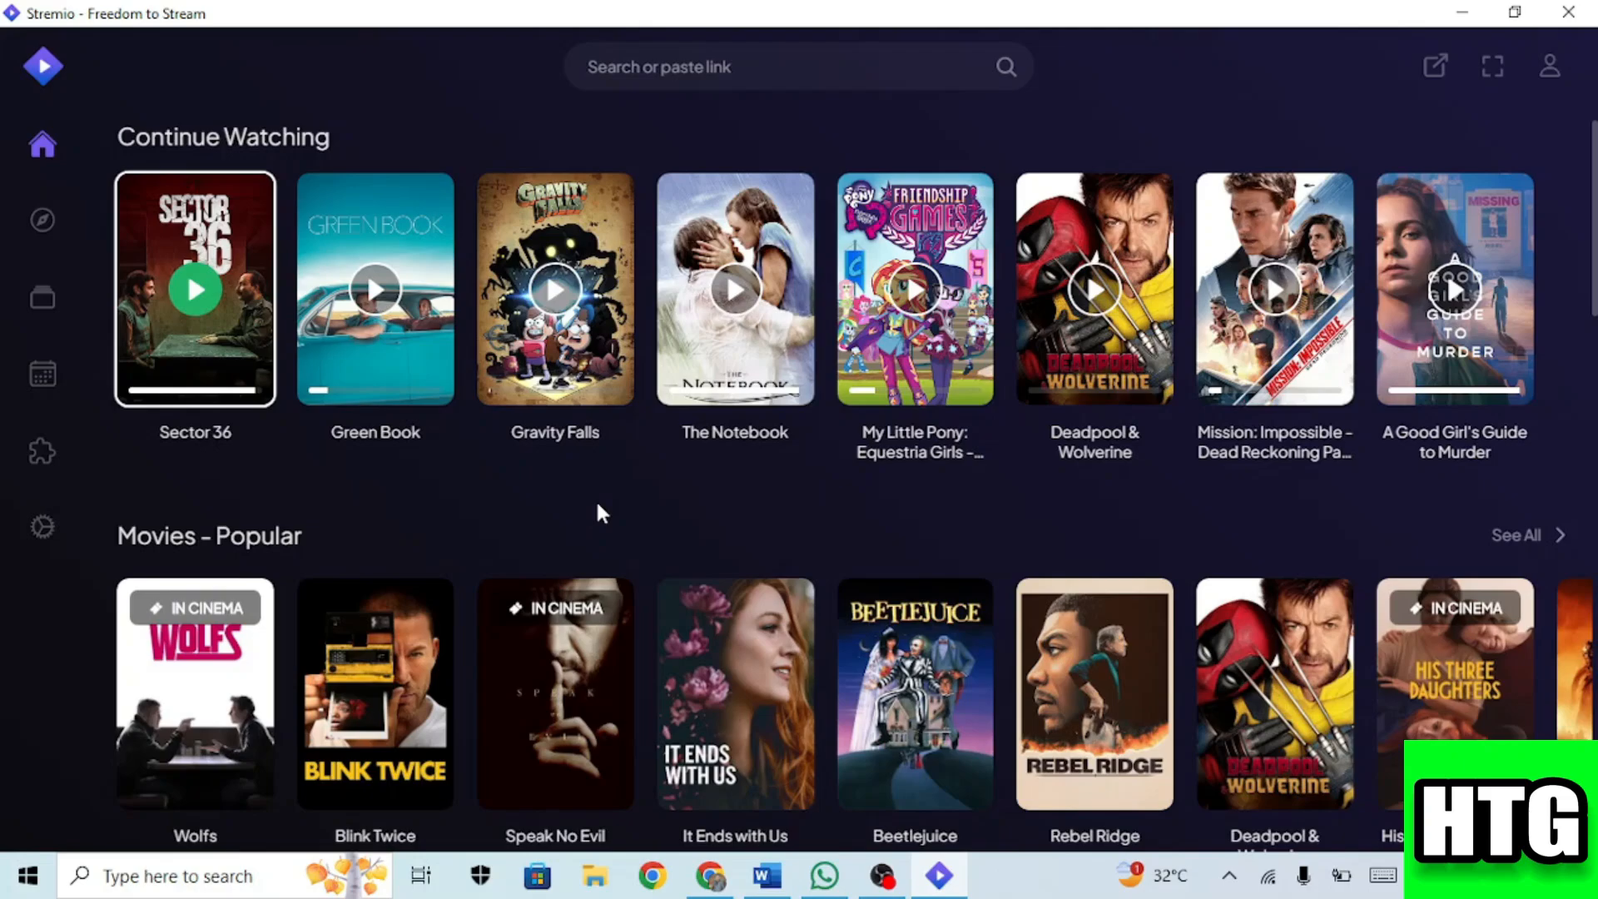